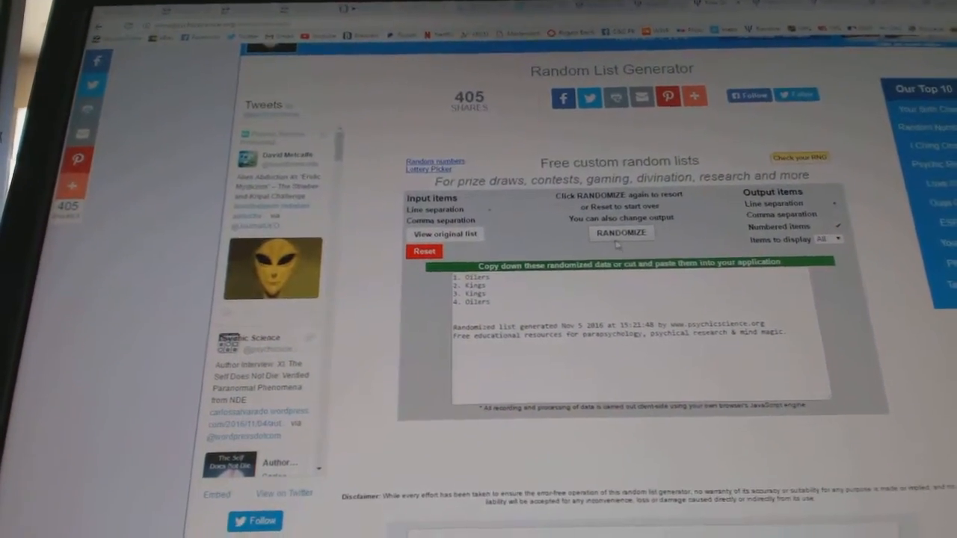
- Reshuffle the team-name list four times to draw fresh random team assignments
click(622, 233)
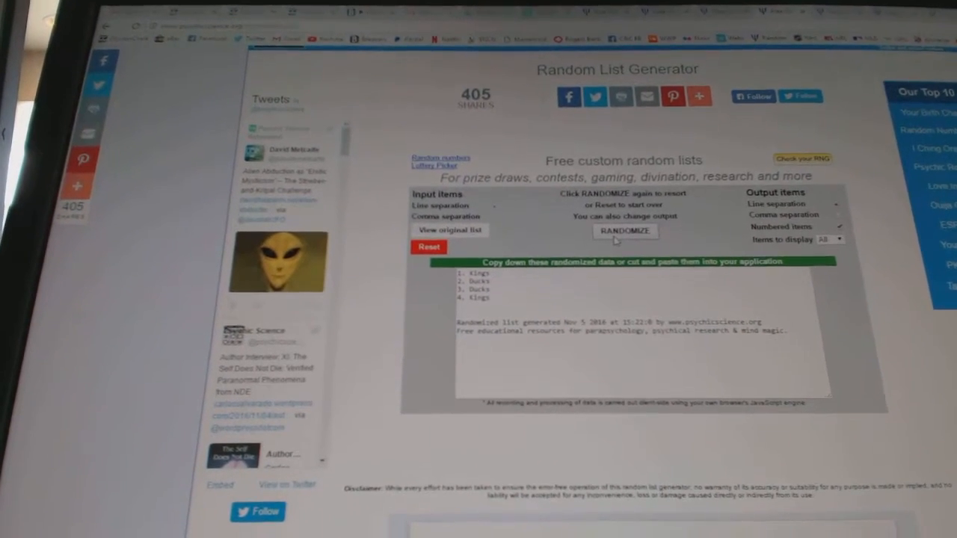
click(625, 232)
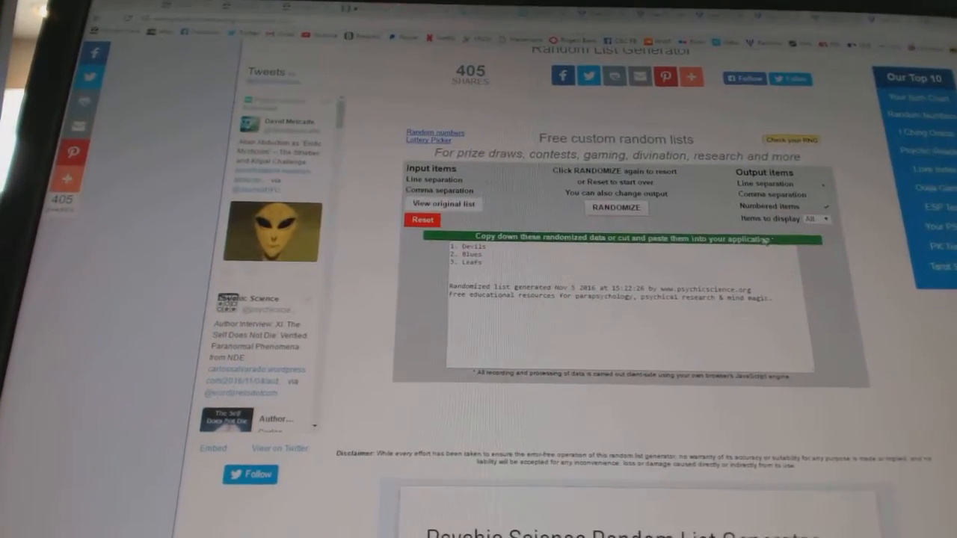
click(616, 207)
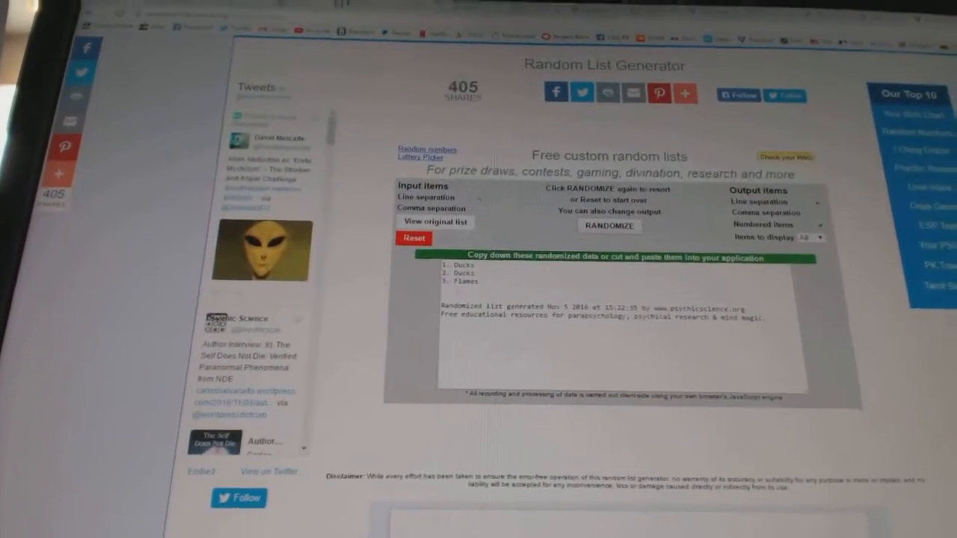
click(607, 239)
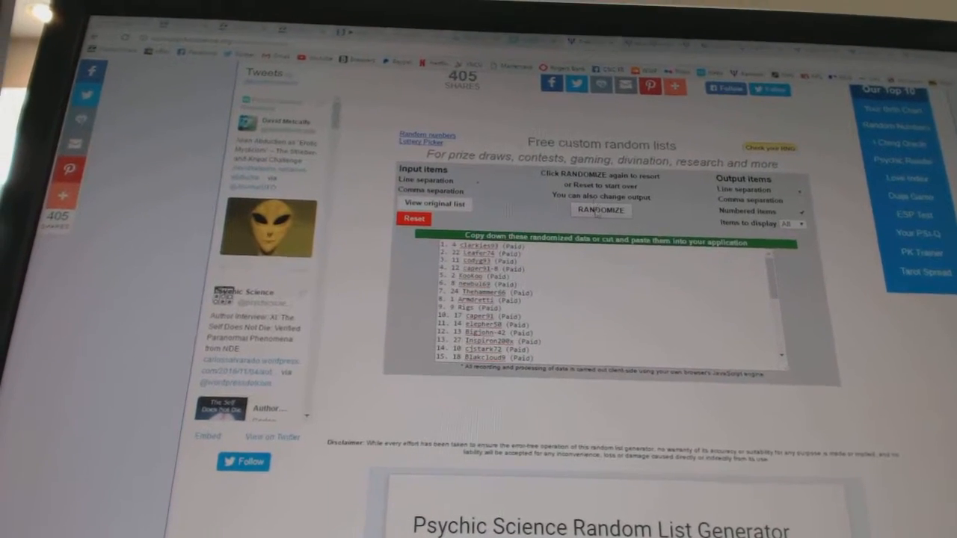
- Shuffle the pasted participant names into a numbered random list for the free spots
click(601, 210)
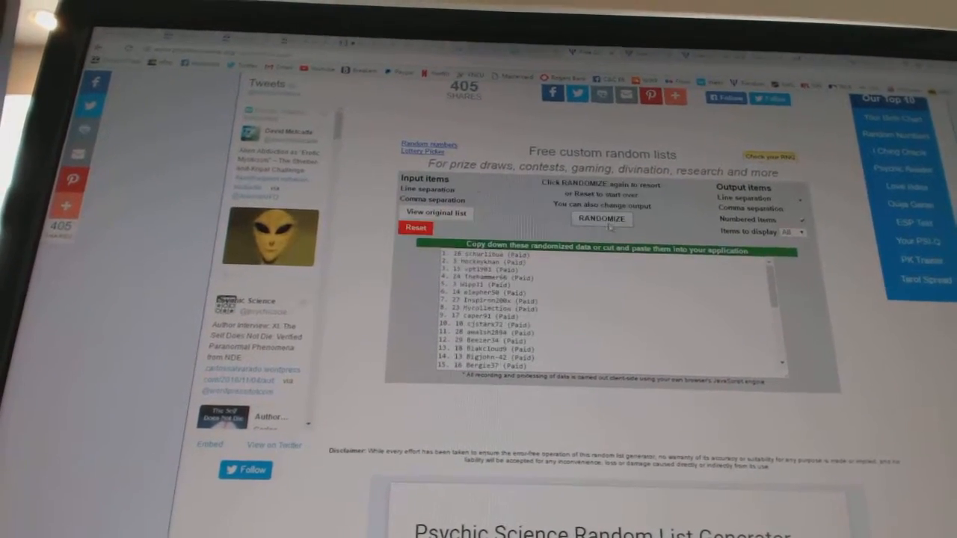